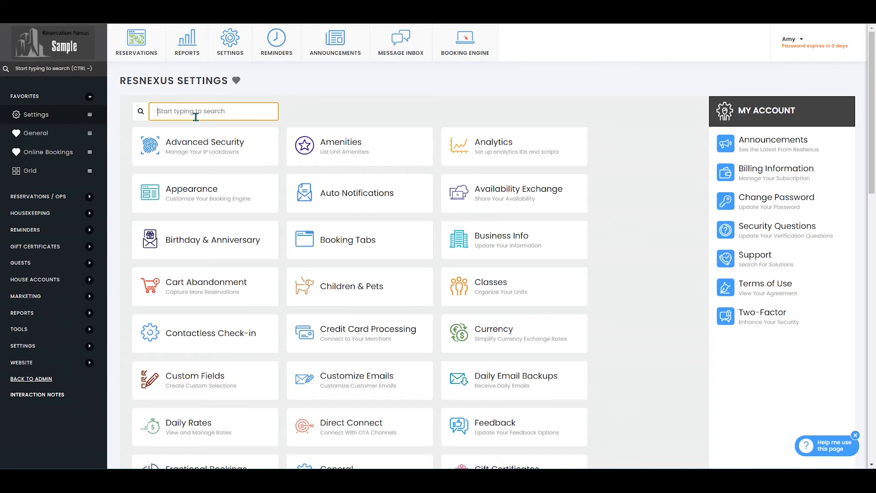
Search settings for 'online' and open the Online Bookings search options.
text(online)
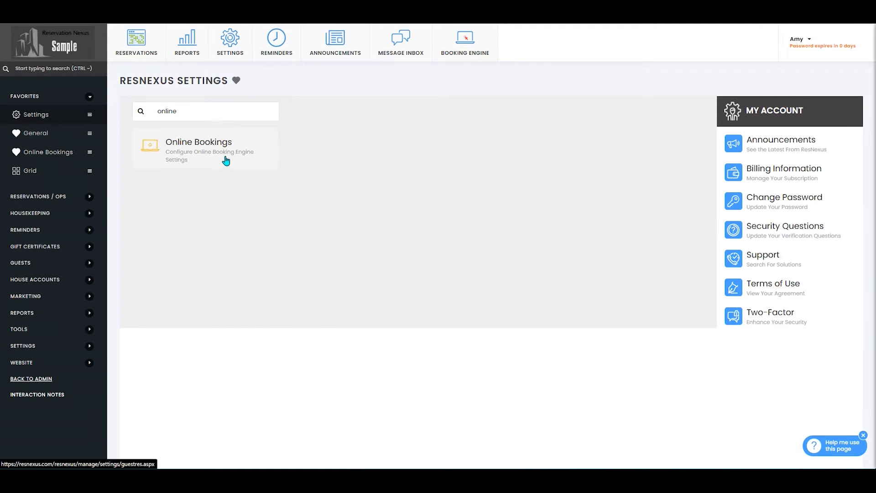
click(198, 148)
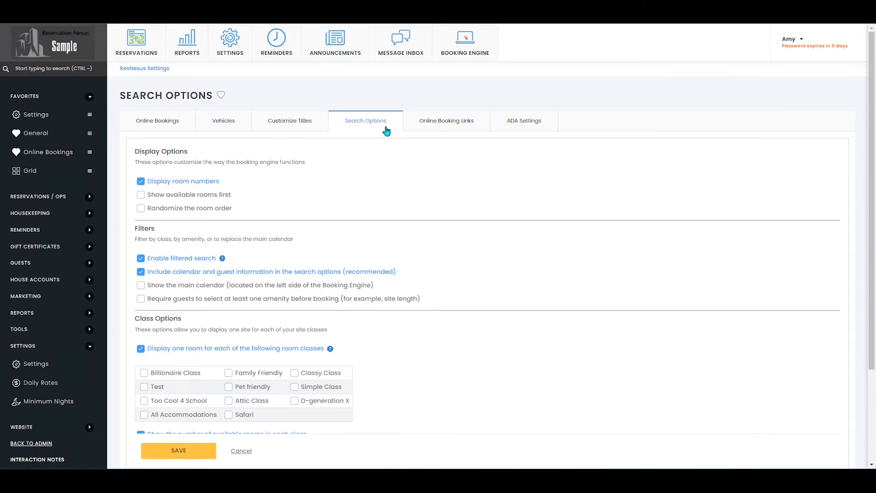
Tick Test, Family Friendly, Pet friendly and Too Cool 4 School under Class Options.
scroll(down, 3)
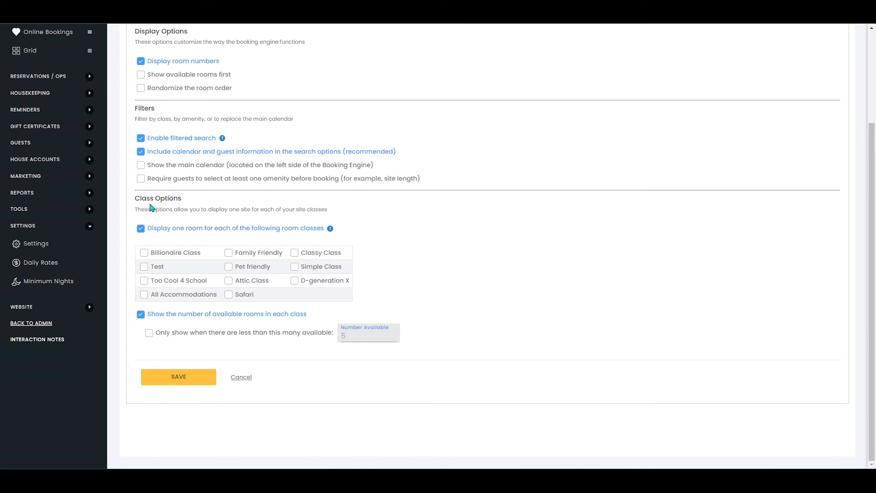
mouse_move(294, 244)
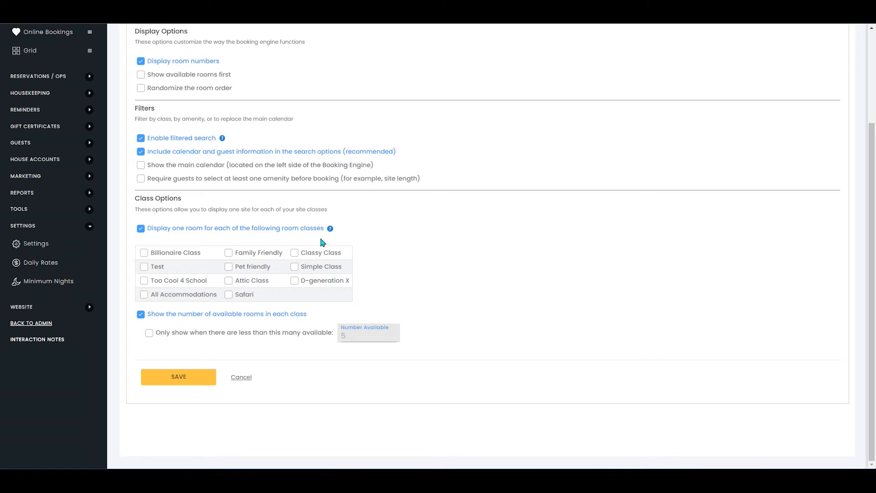
click(144, 280)
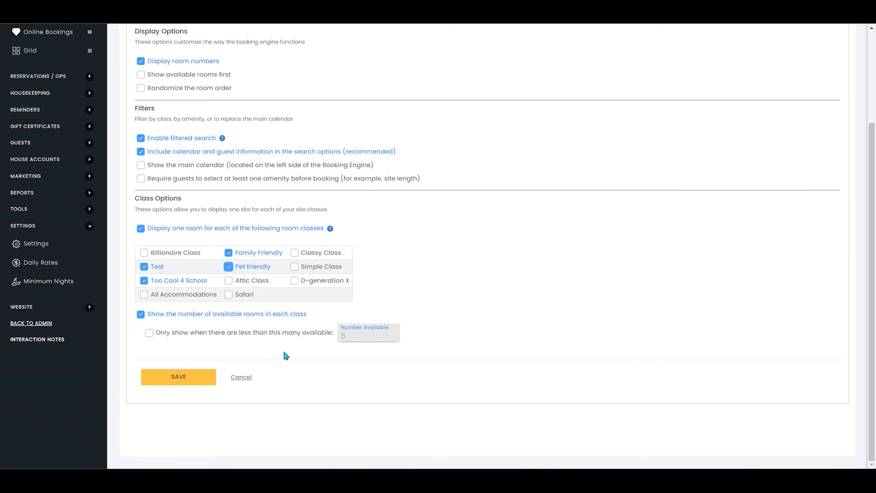
mouse_move(151, 322)
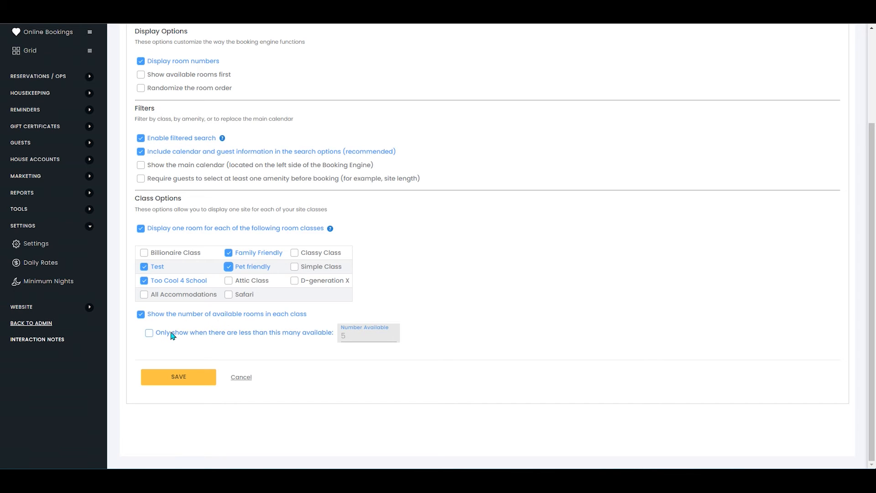
Show availability only when fewer than 6 rooms remain, then save the search options.
click(148, 333)
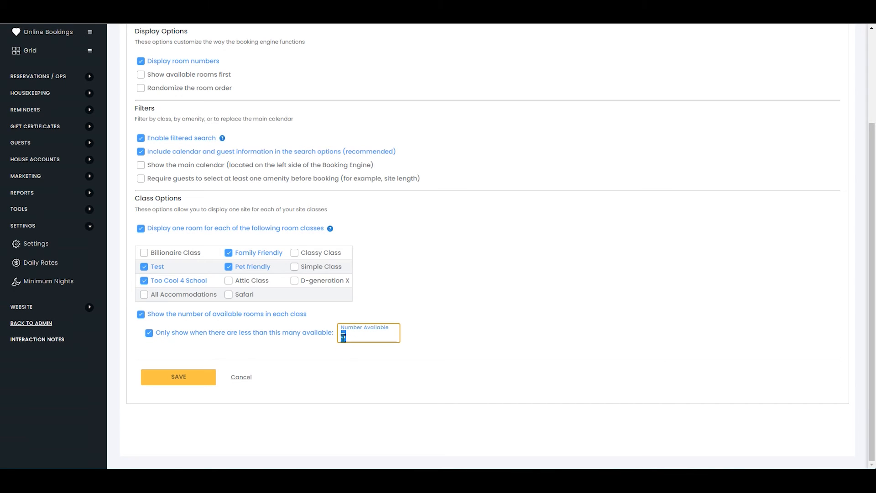
text(6)
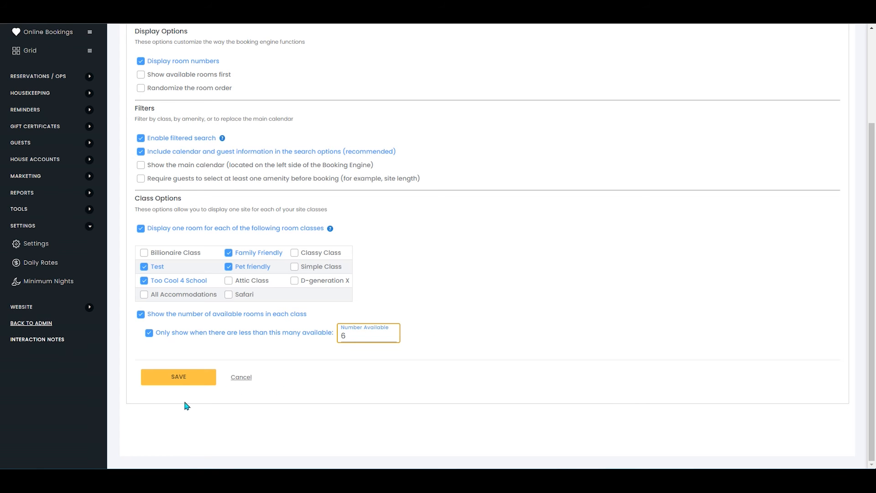
click(178, 379)
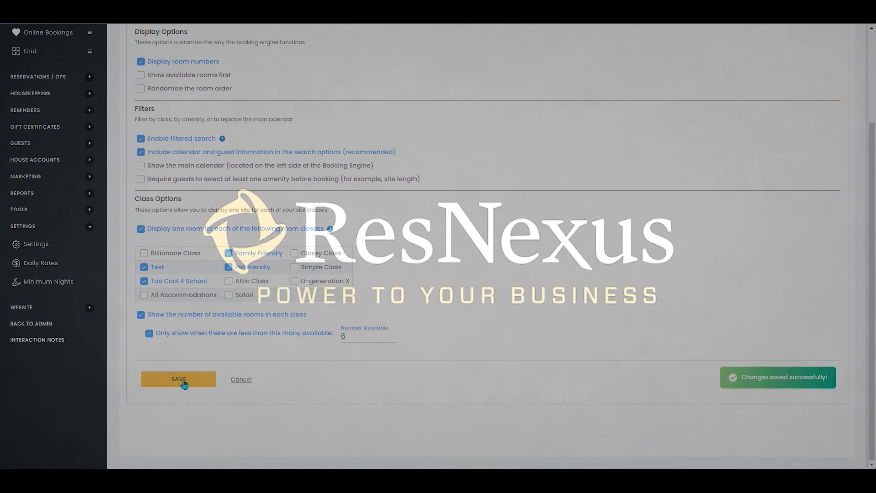